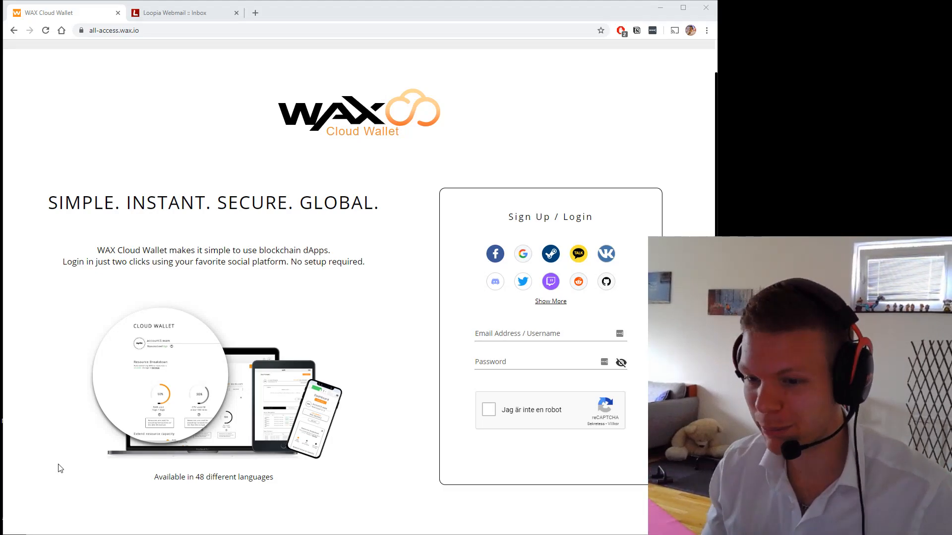
pyautogui.moveTo(258, 174)
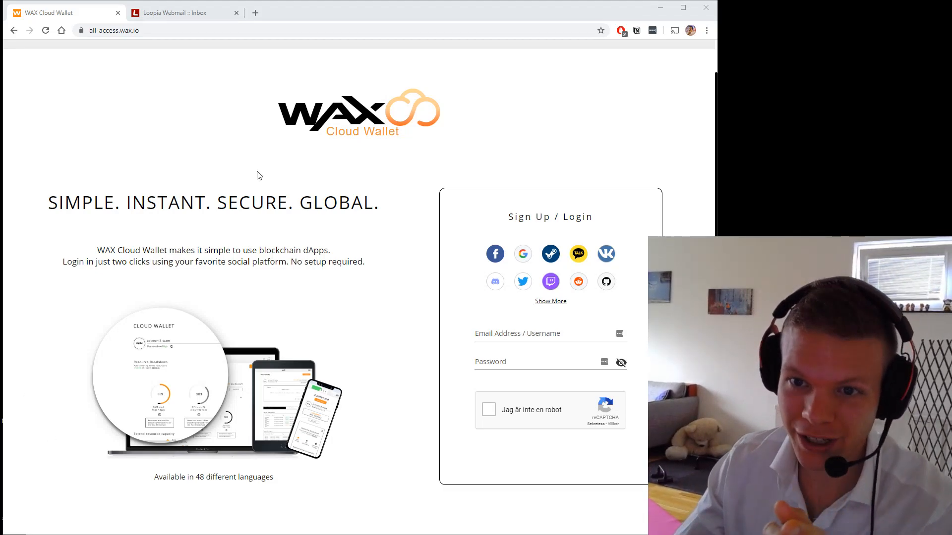
# Check the site URL and expand the full list of social sign-in options
pyautogui.click(152, 30)
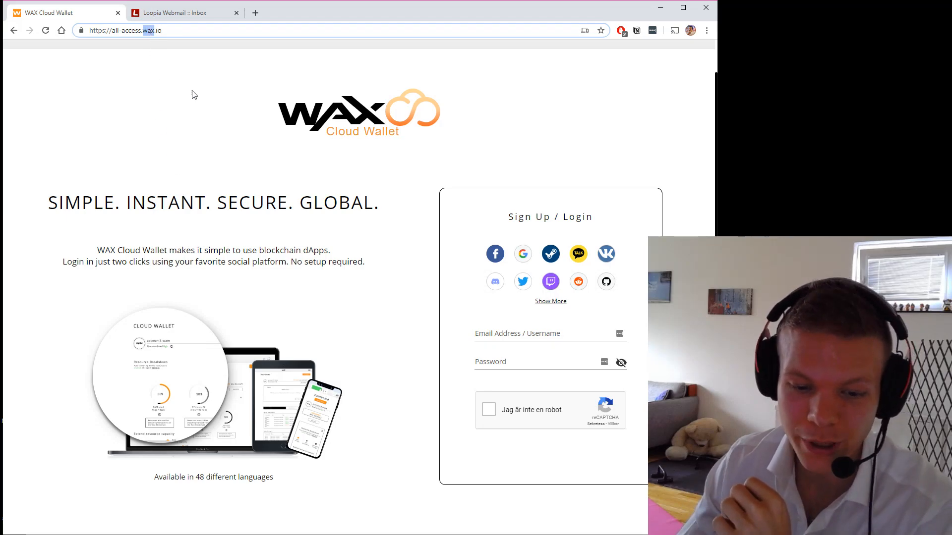
pyautogui.moveTo(494, 256)
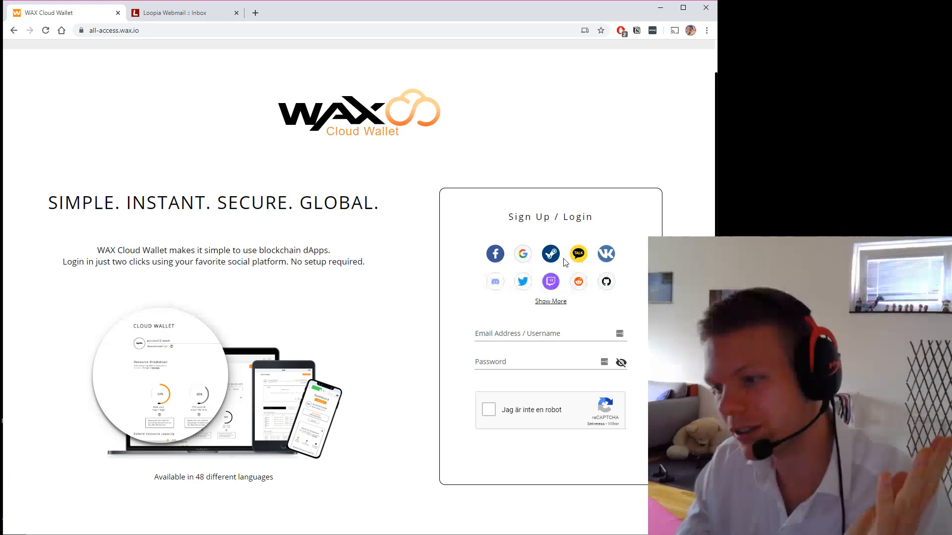
pyautogui.click(551, 301)
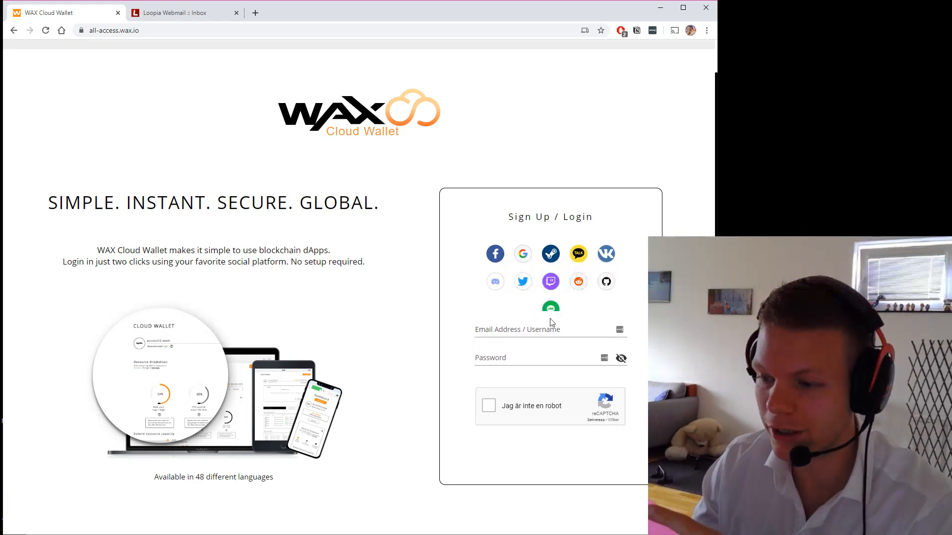
pyautogui.click(536, 330)
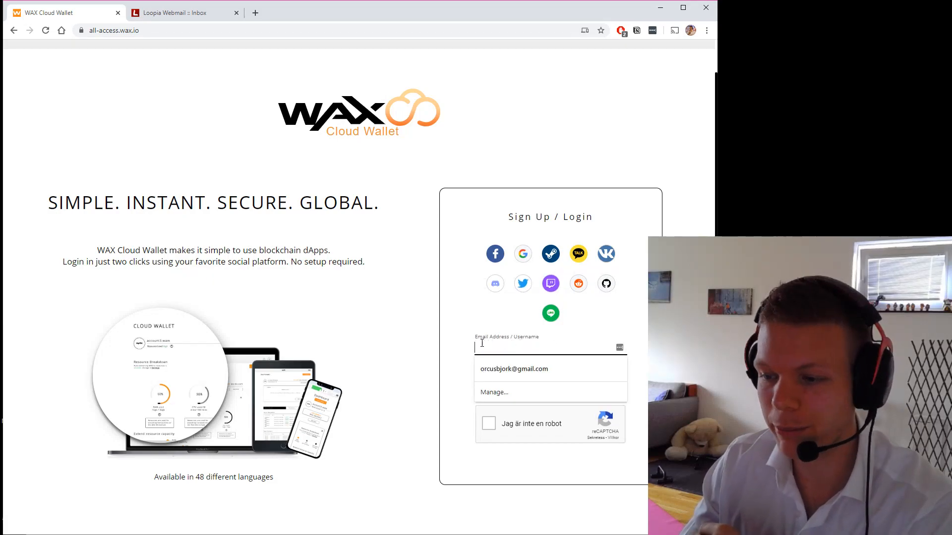
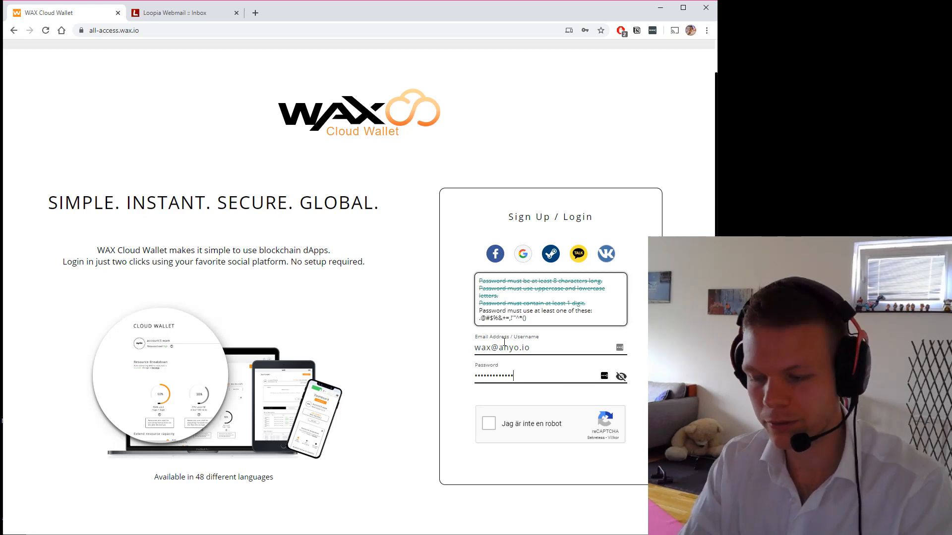
pyautogui.click(488, 424)
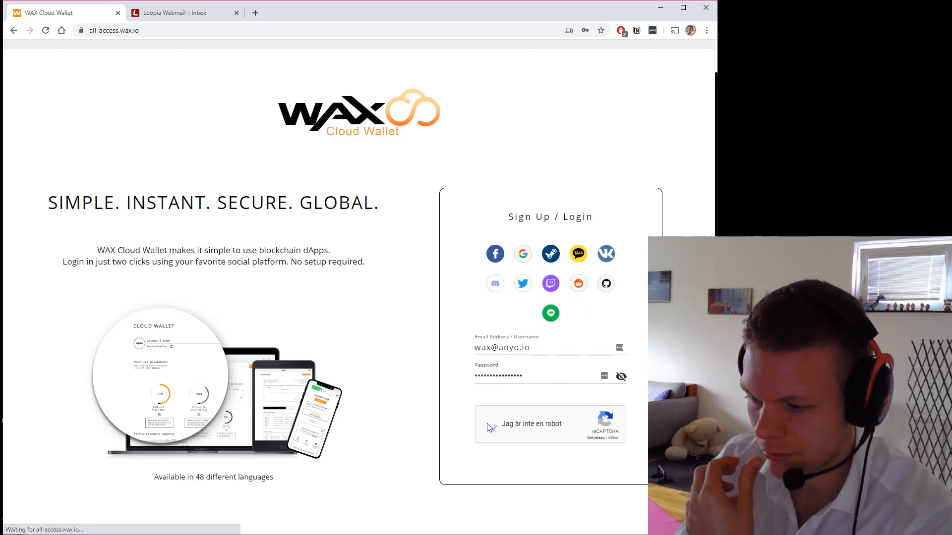
pyautogui.click(491, 428)
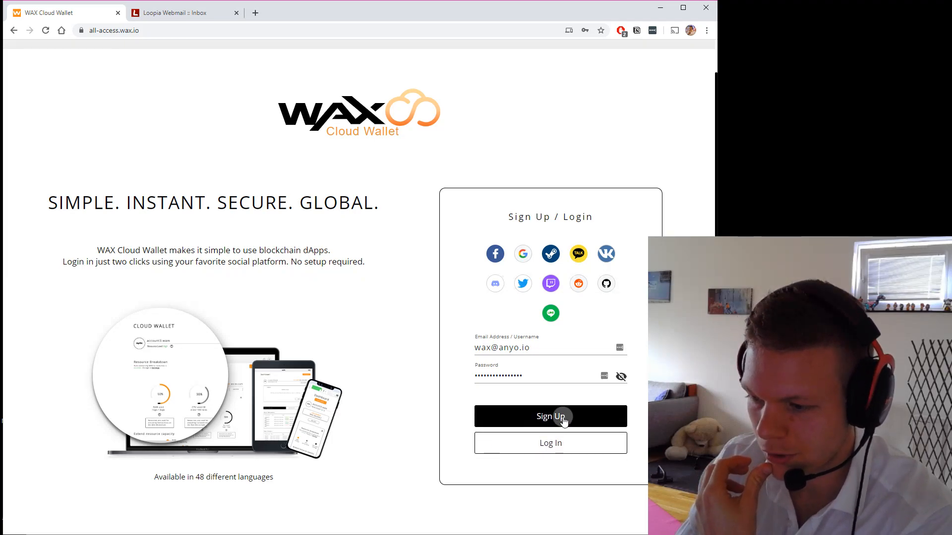
pyautogui.click(551, 417)
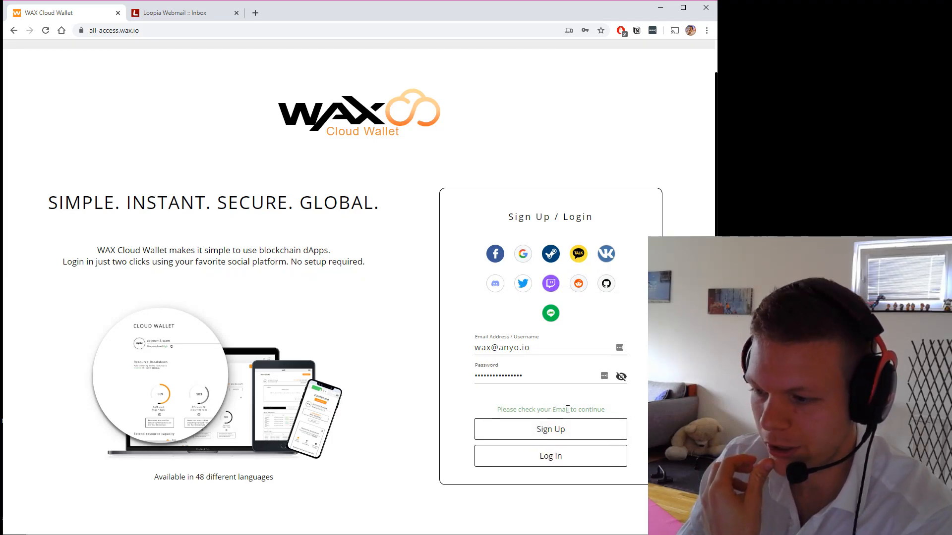
# Refresh Loopia Webmail, open 'Welcome to WAX', and follow 'Activate your Account'
pyautogui.click(182, 12)
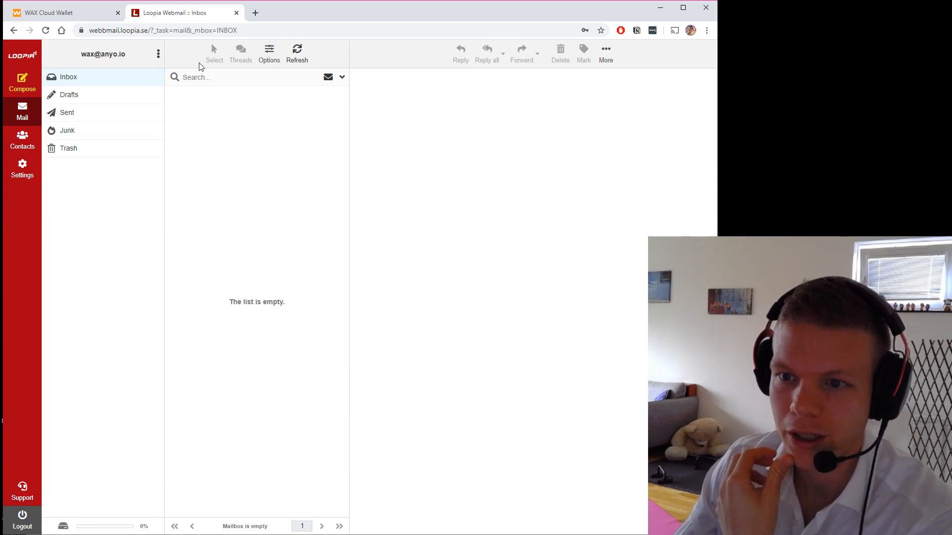
pyautogui.click(297, 52)
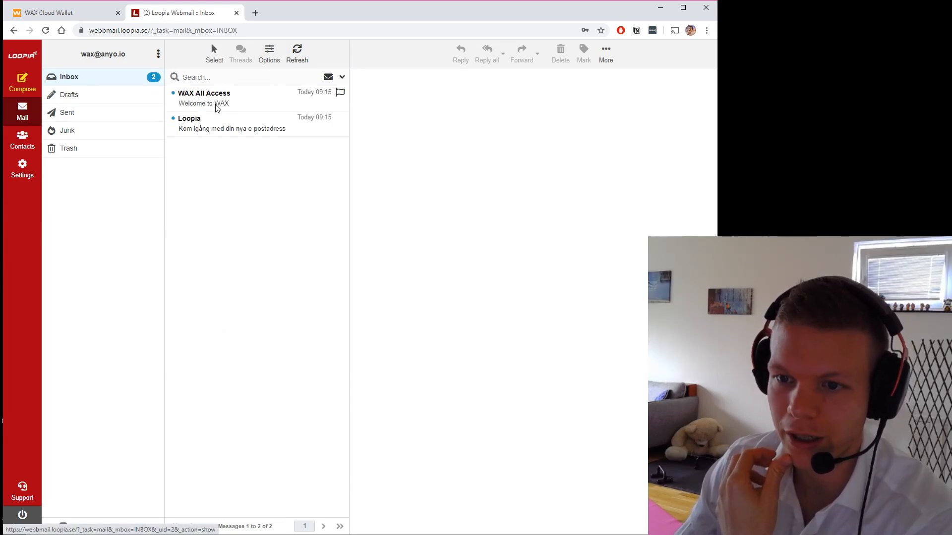
pyautogui.click(204, 98)
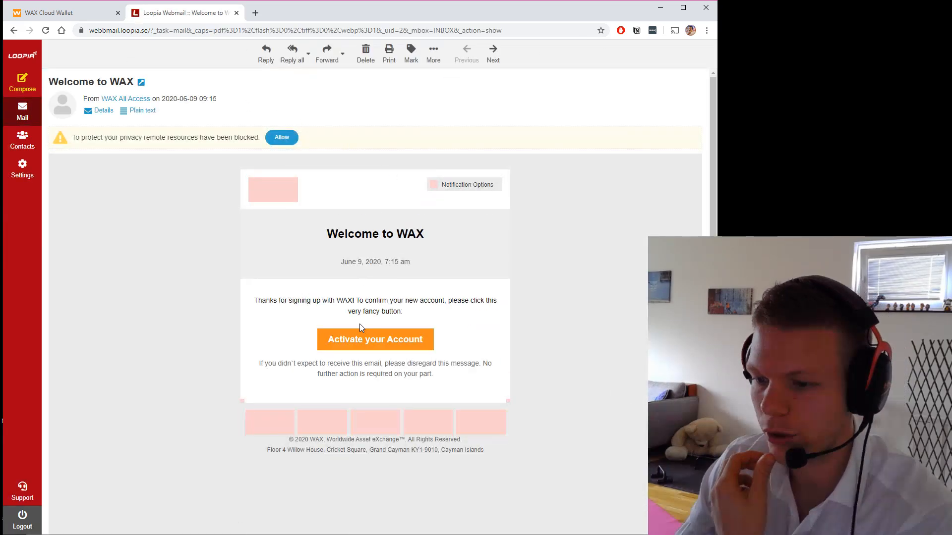
pyautogui.click(375, 339)
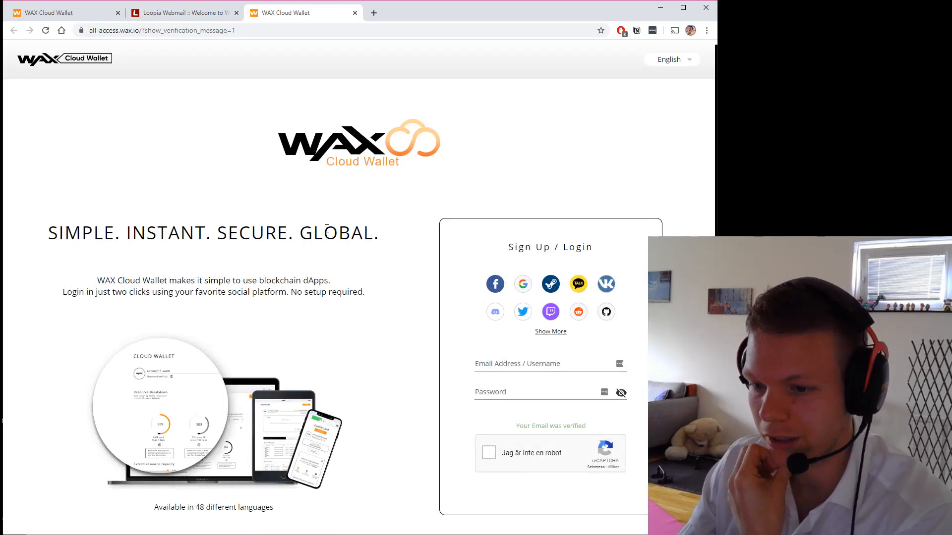
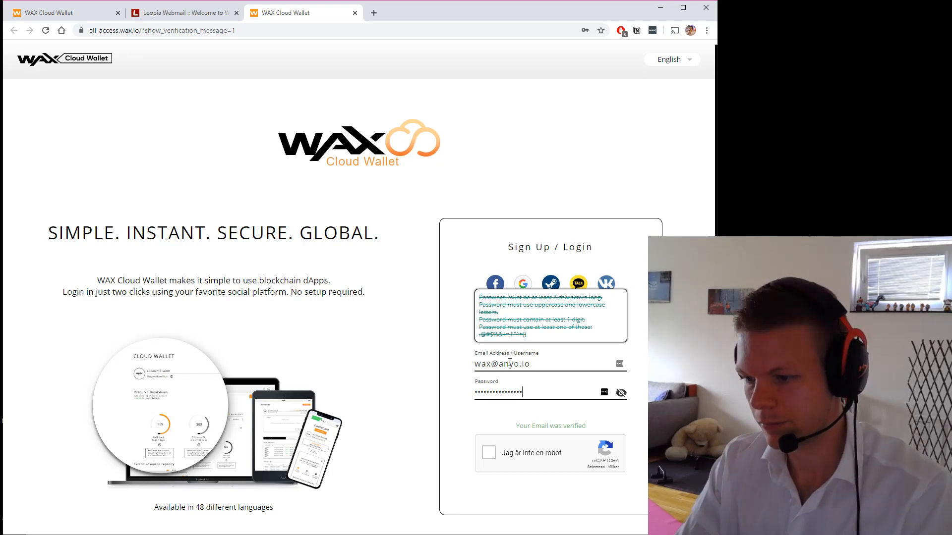
# Log in with the verified email and password after passing the reCAPTCHA
pyautogui.click(488, 453)
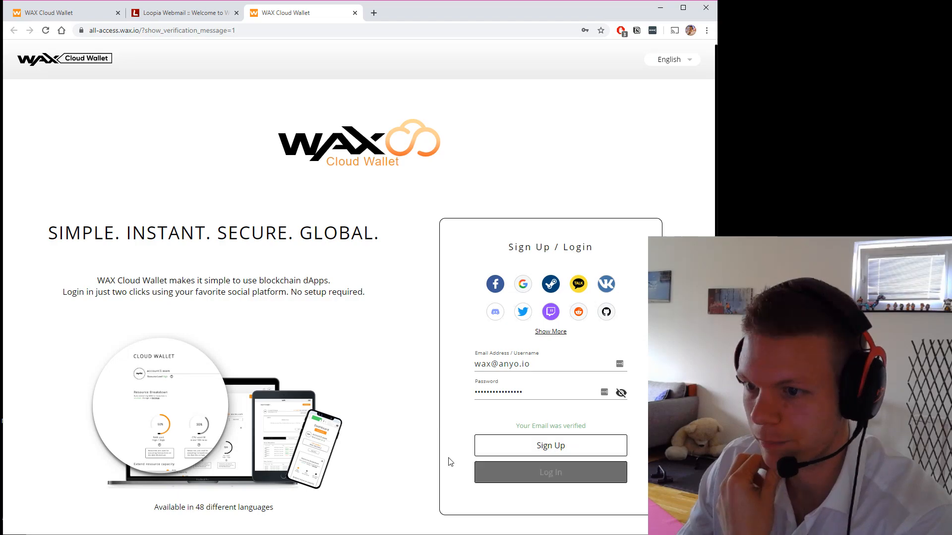
pyautogui.click(550, 472)
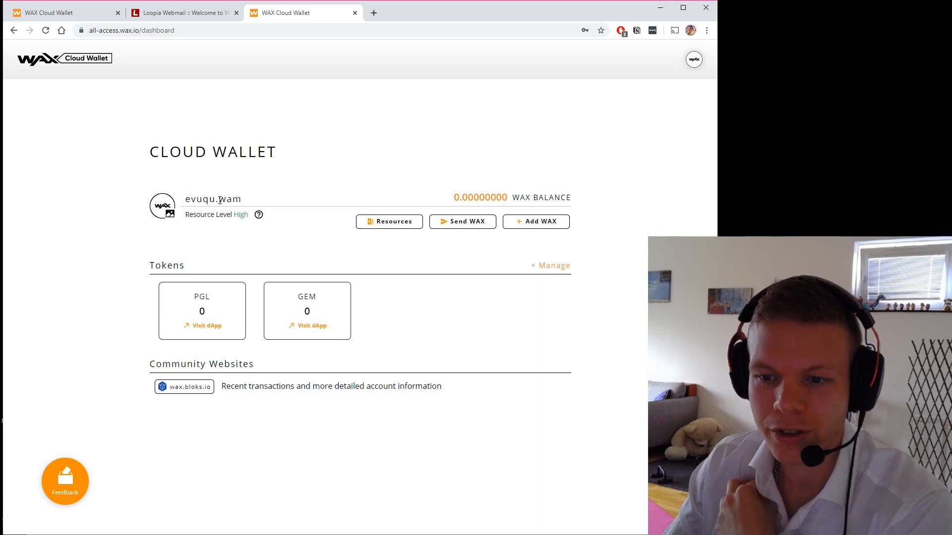
pyautogui.doubleClick(214, 199)
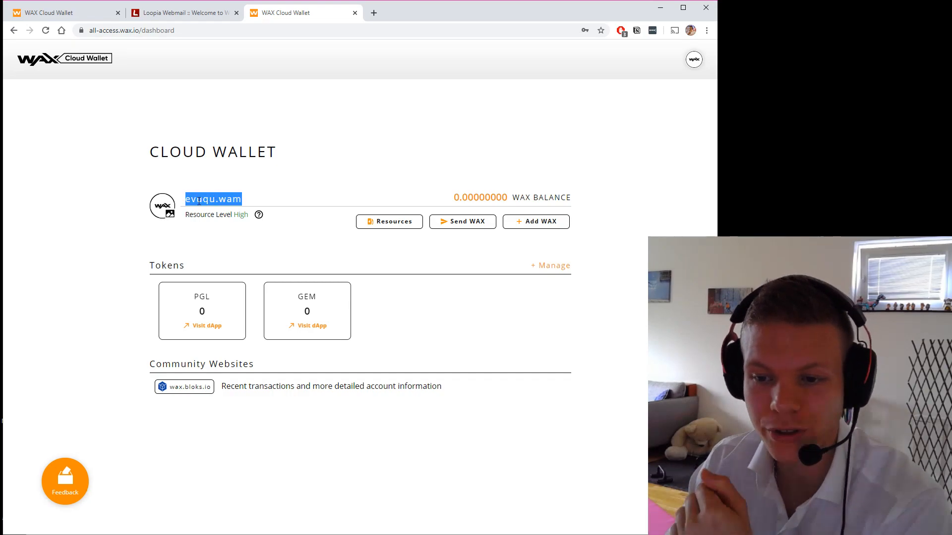
pyautogui.click(225, 199)
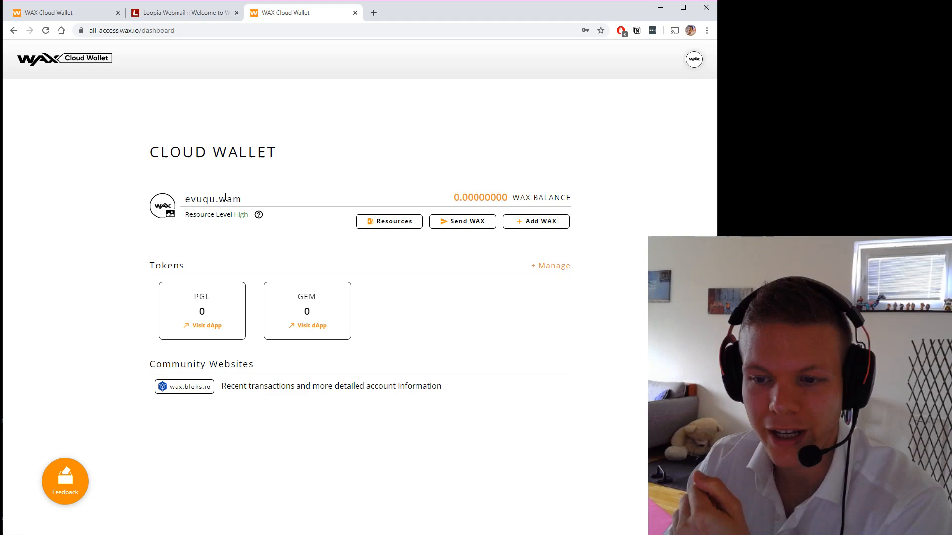
pyautogui.doubleClick(211, 200)
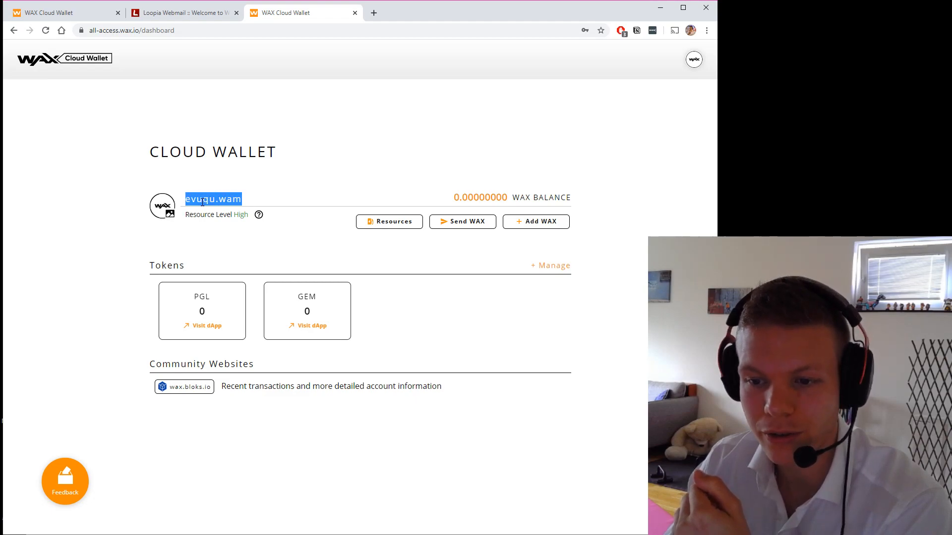